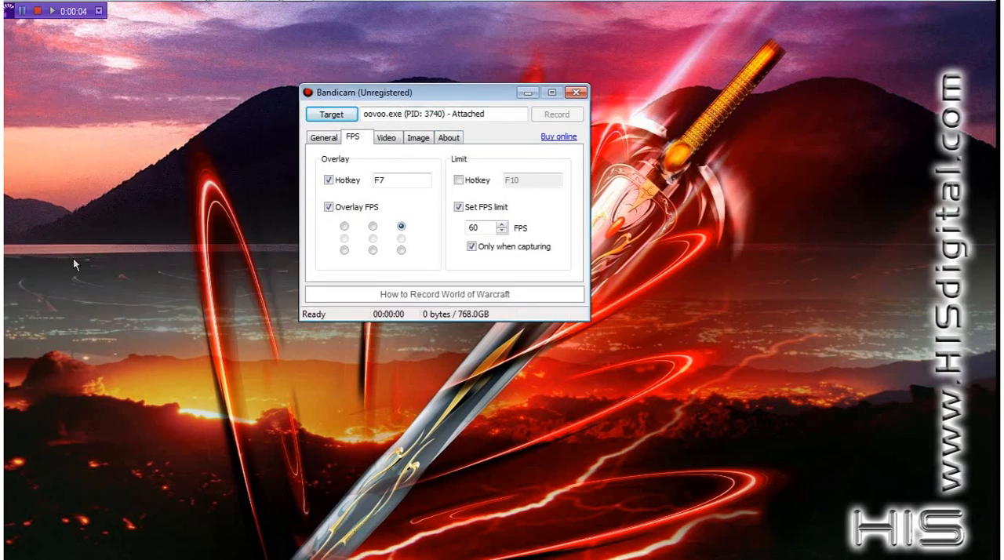
mouse_move(317, 132)
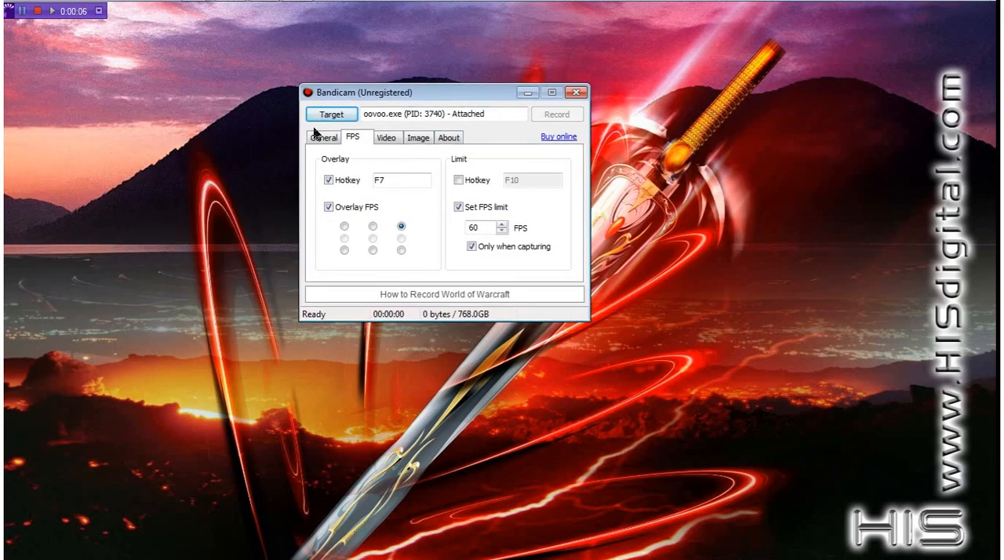
mouse_move(304, 245)
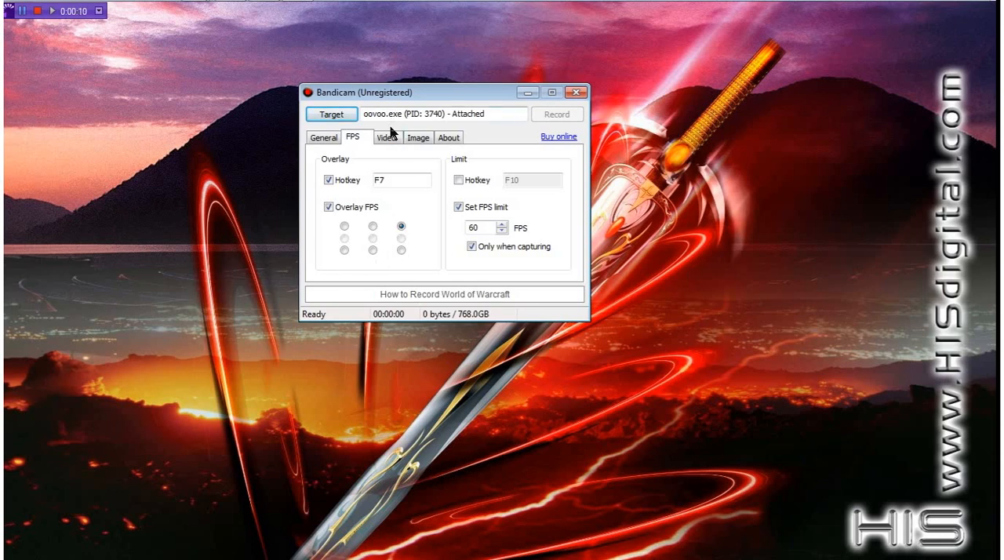
Step: Set the video format size to Fit Width, keeping 1280 width, 30 fps MPEG-1 and 44.1kHz mono audio
left_click(386, 138)
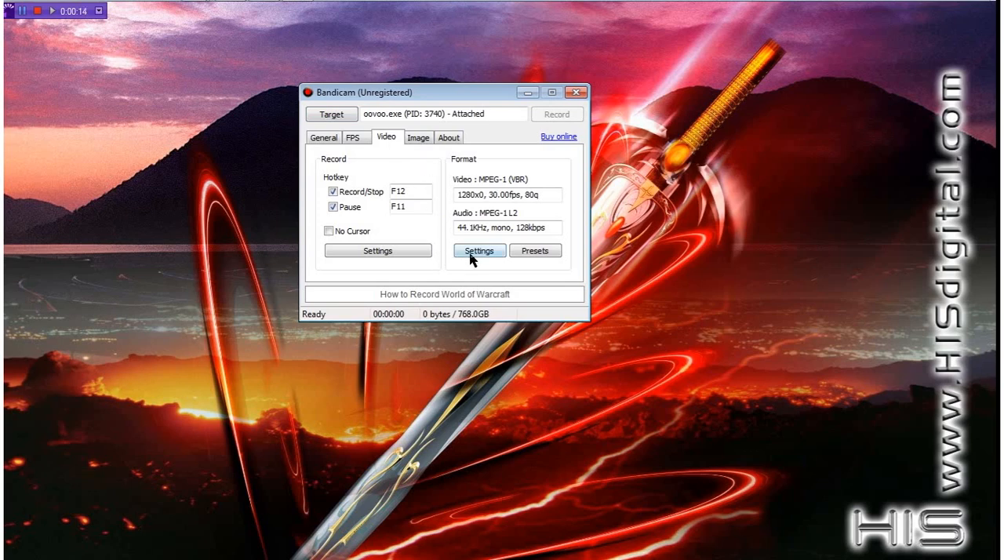
left_click(478, 251)
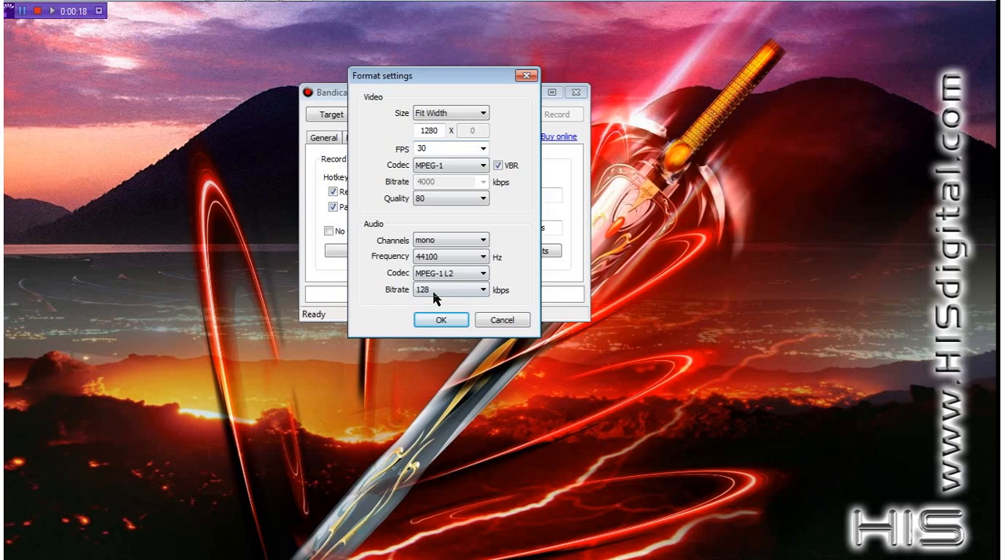
left_click(439, 320)
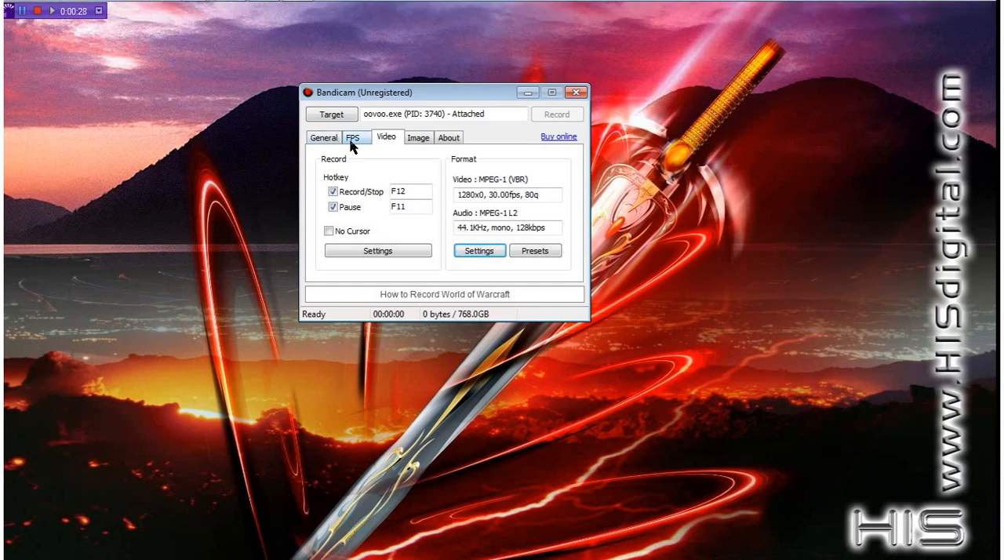
Step: Return to the FPS settings with Overlay FPS enabled on hotkey F7 and a 60 FPS limit
left_click(353, 138)
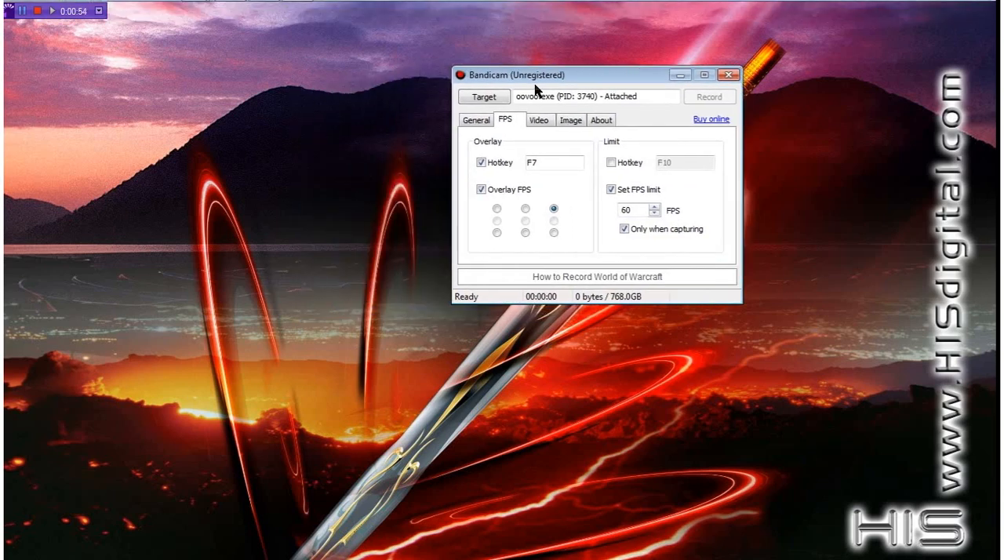
mouse_move(430, 190)
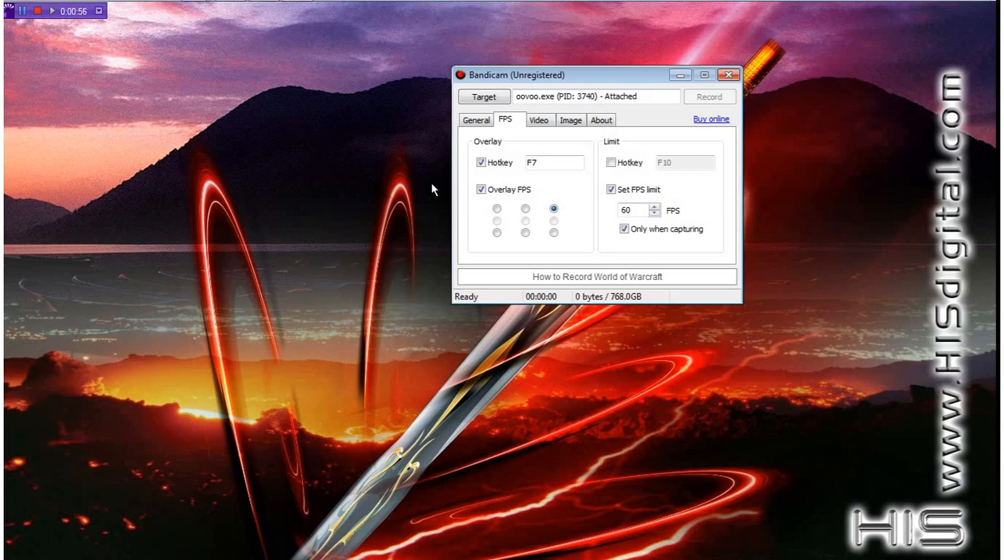
Step: Choose DirectX/OpenGL window as the capture target and attach it to the Minecraft game
left_click(483, 97)
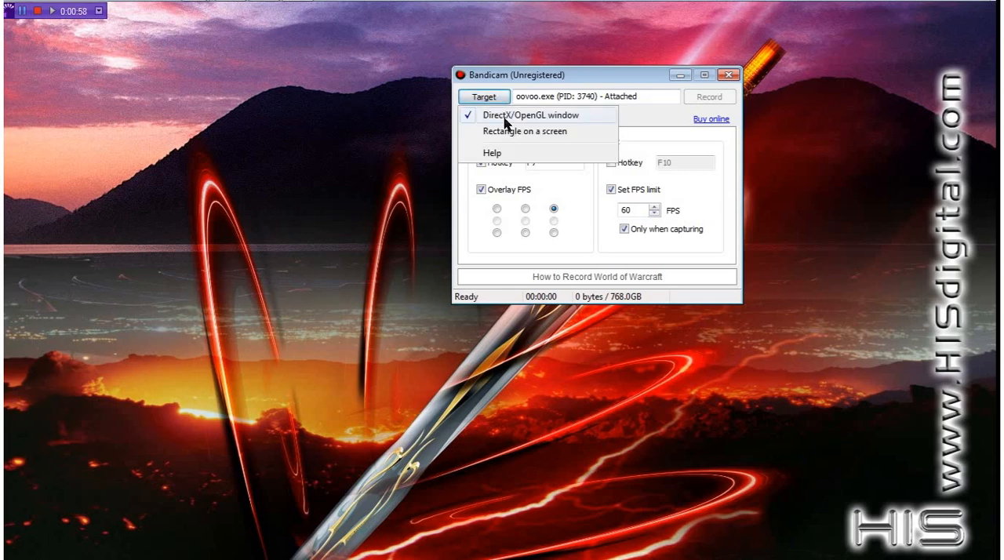
mouse_move(496, 125)
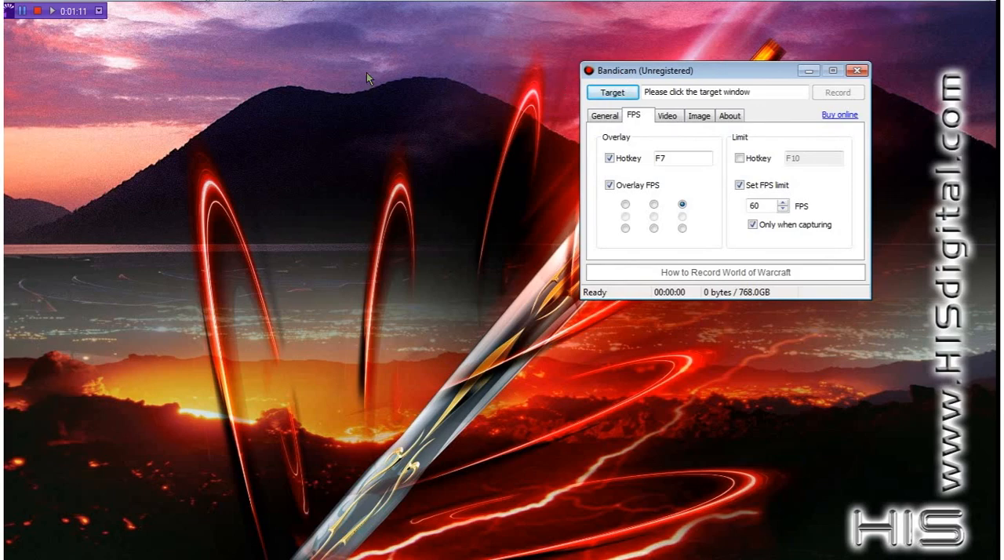
left_click(264, 9)
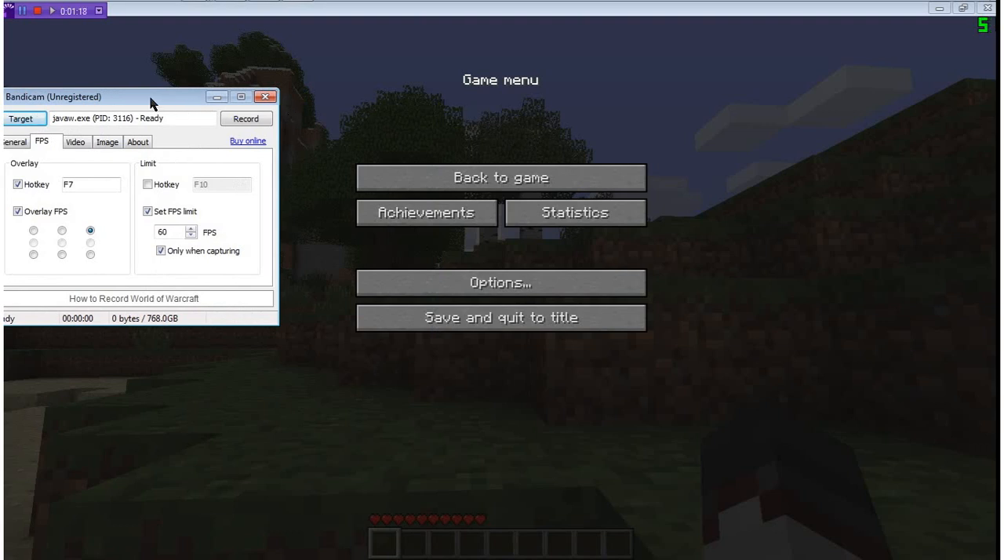
Step: Bring the Bandicam panel fully on screen and return to gameplay via Back to game
left_click_drag(154, 97, 173, 94)
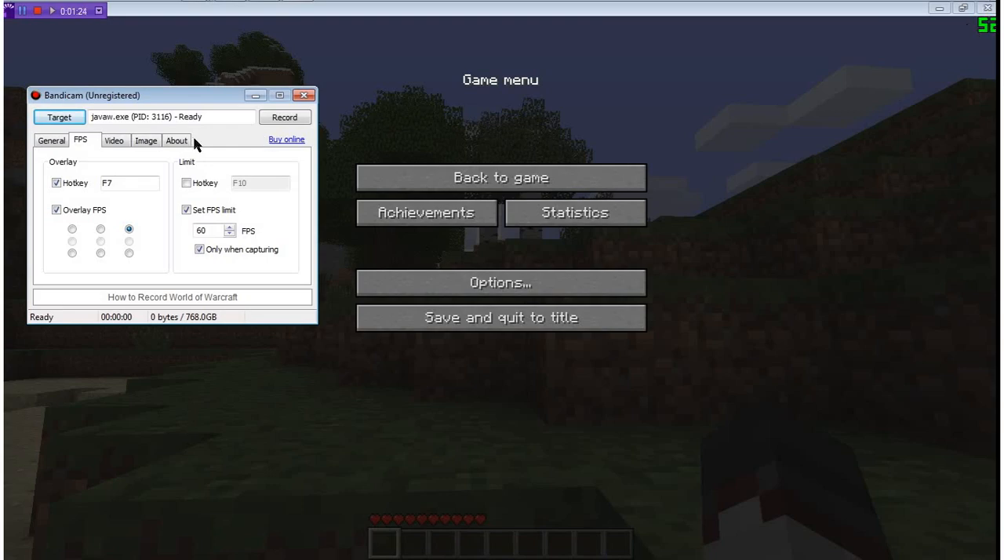
left_click(500, 176)
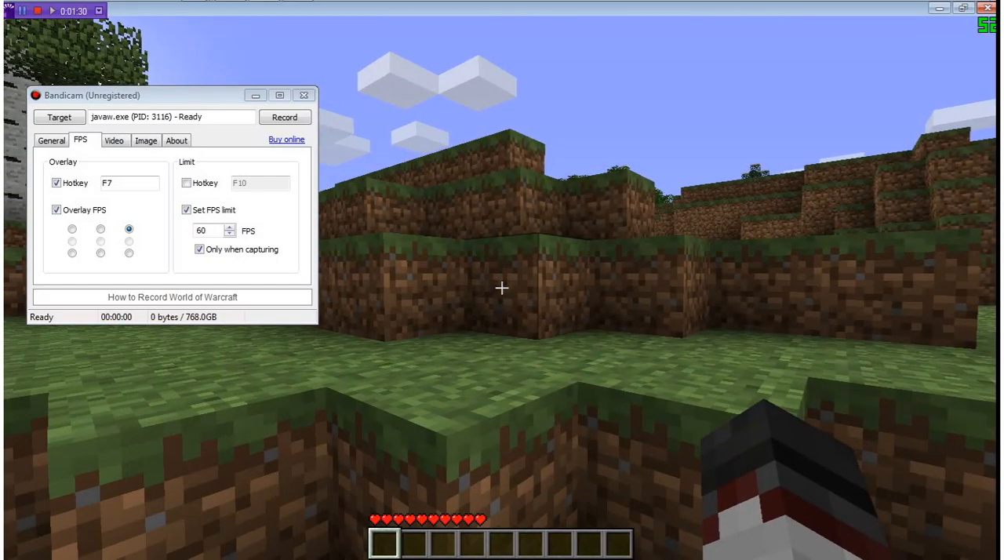
Step: Record a stretch of gameplay, quit to the title screen, and stop the recording
left_click(284, 116)
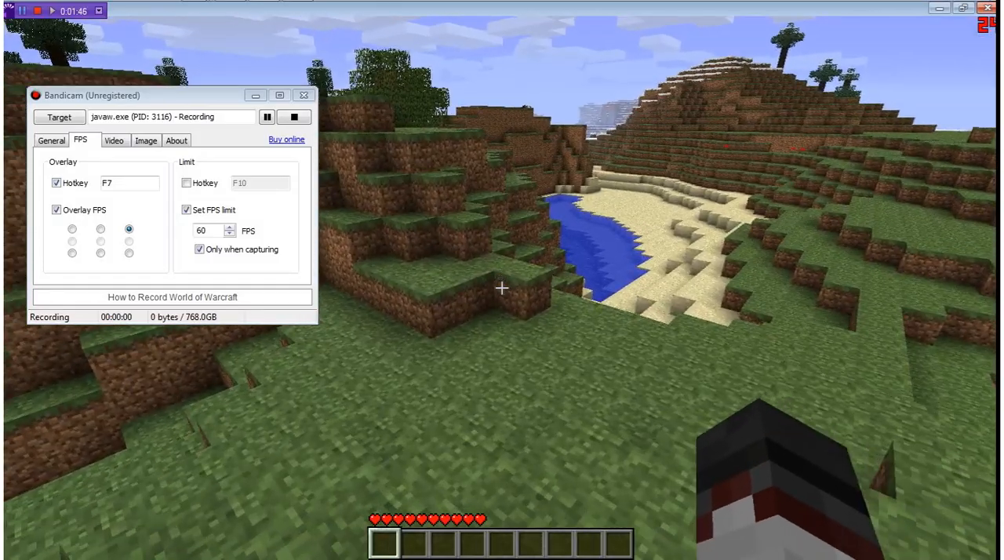
mouse_move(502, 287)
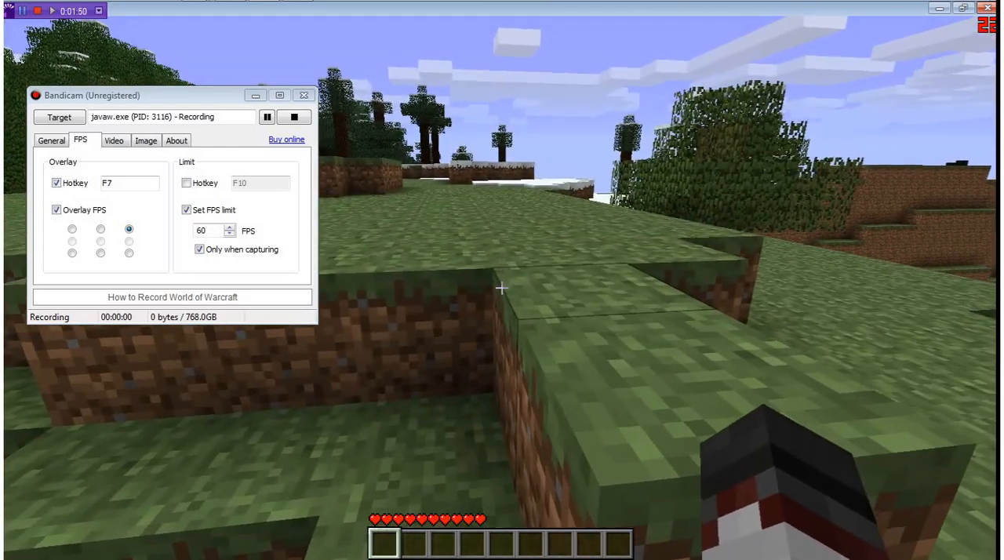
key("e")
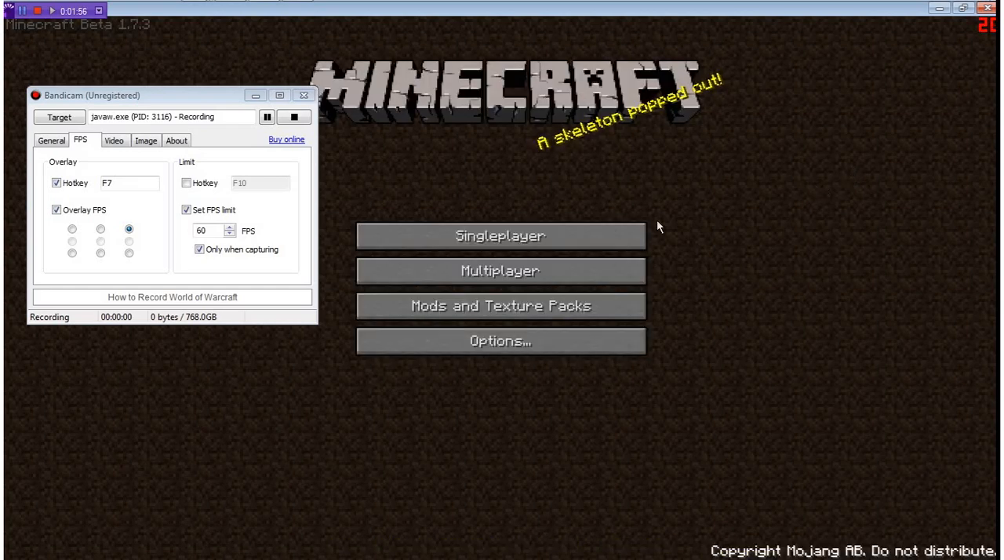
left_click(293, 116)
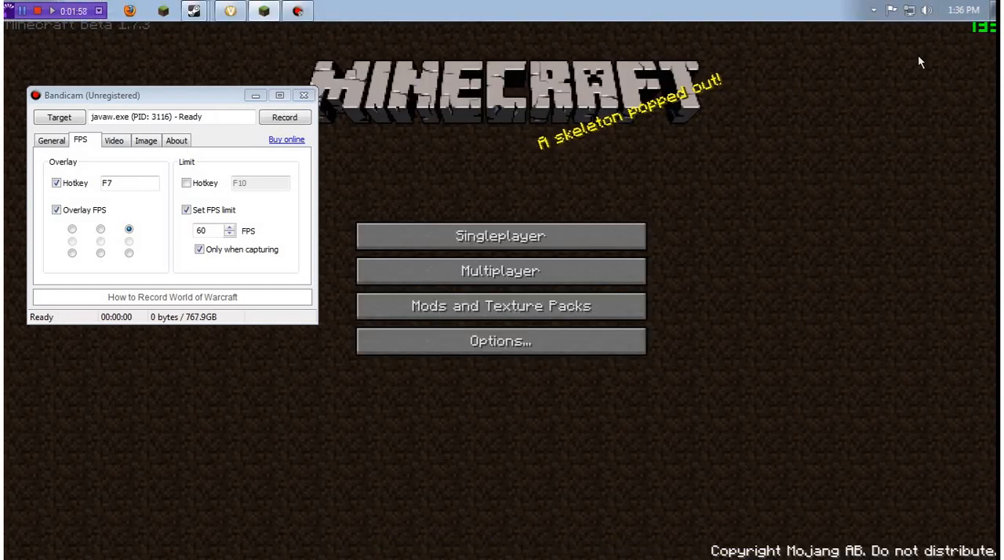